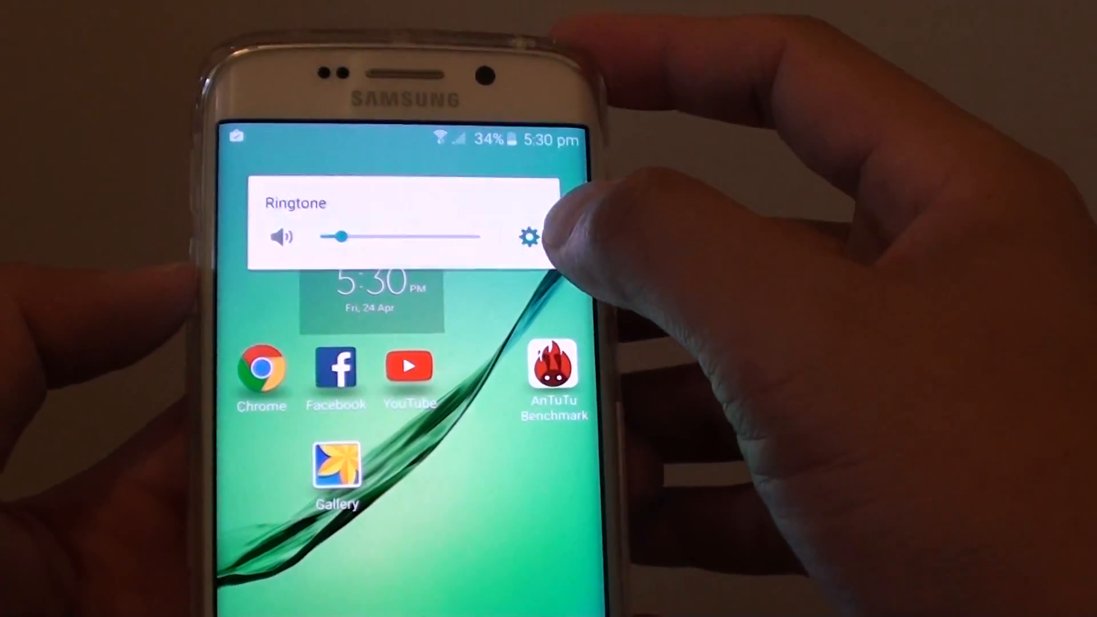
# Expand the volume popup to show Ringtone, Media, Notifications and System sliders
pyautogui.click(528, 237)
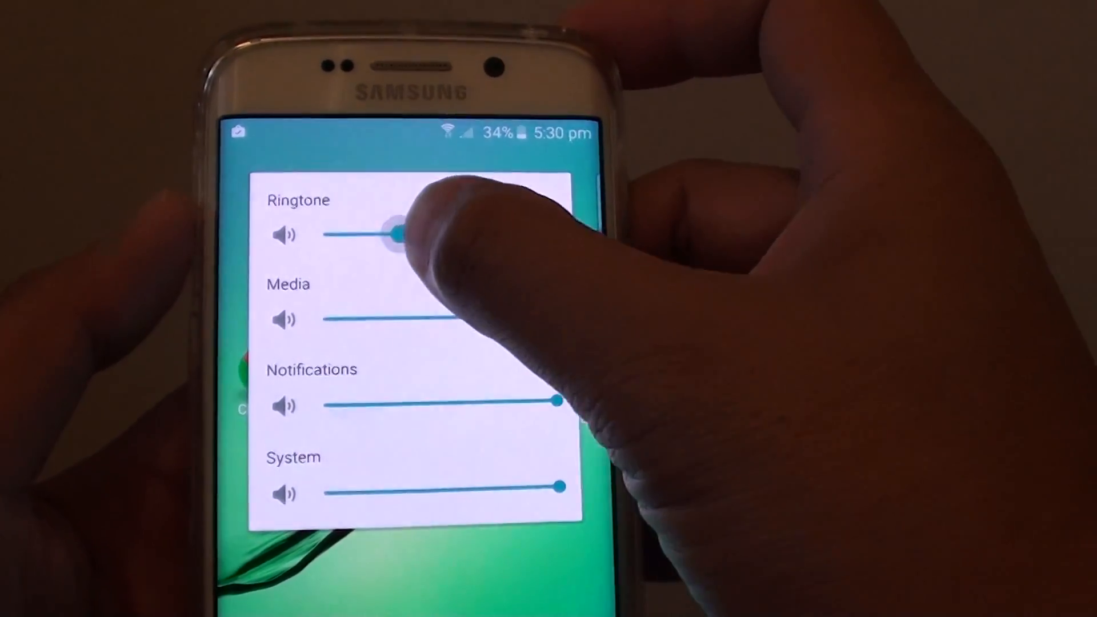
# Raise the Ringtone volume near full and turn the System volume up near maximum
pyautogui.moveTo(395, 234); pyautogui.dragTo(501, 214)
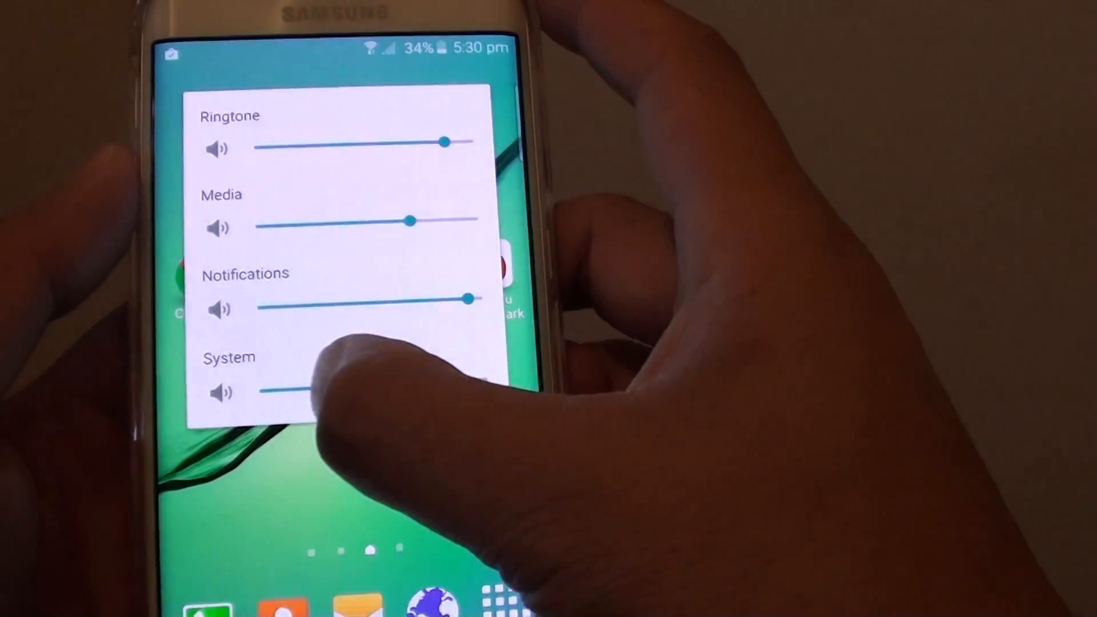
pyautogui.moveTo(280, 391); pyautogui.dragTo(455, 389)
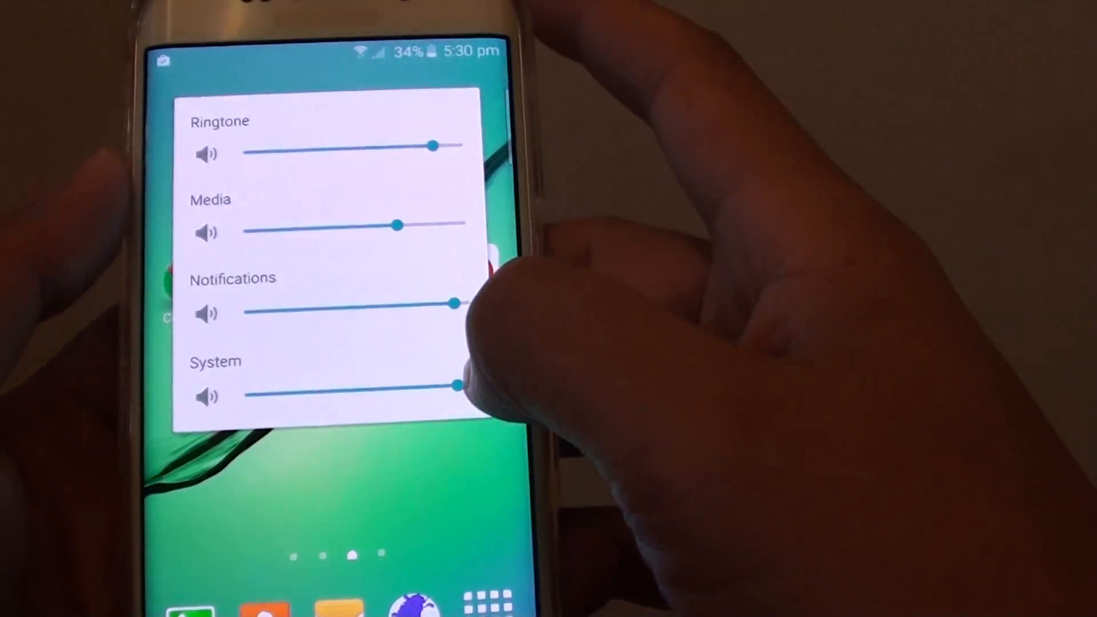